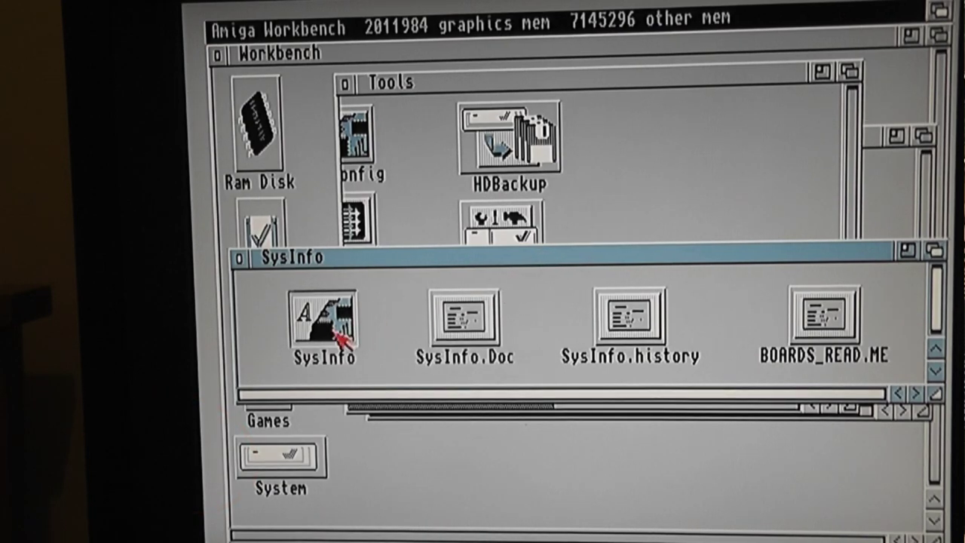
# Step: Start SysInfo from its icon in the SysInfo drawer window
pyautogui.doubleClick(325, 325)
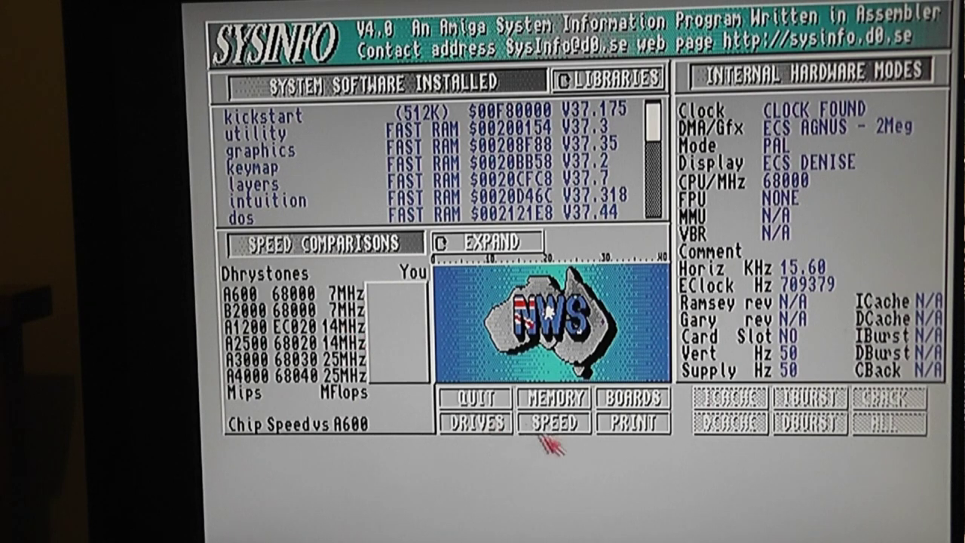
# Step: Run the SPEED Dhrystone benchmark until the You column shows about 3.52 MIPS
pyautogui.click(551, 399)
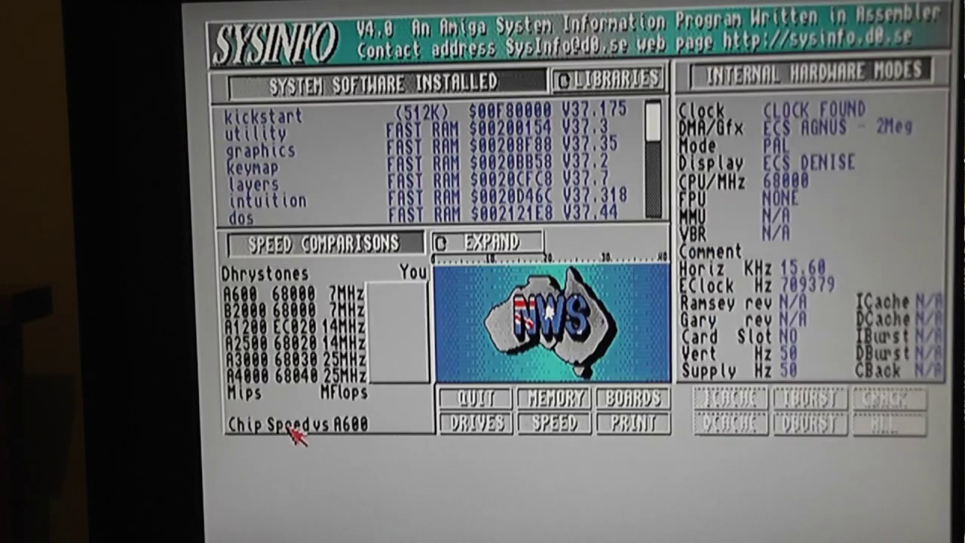
pyautogui.click(550, 440)
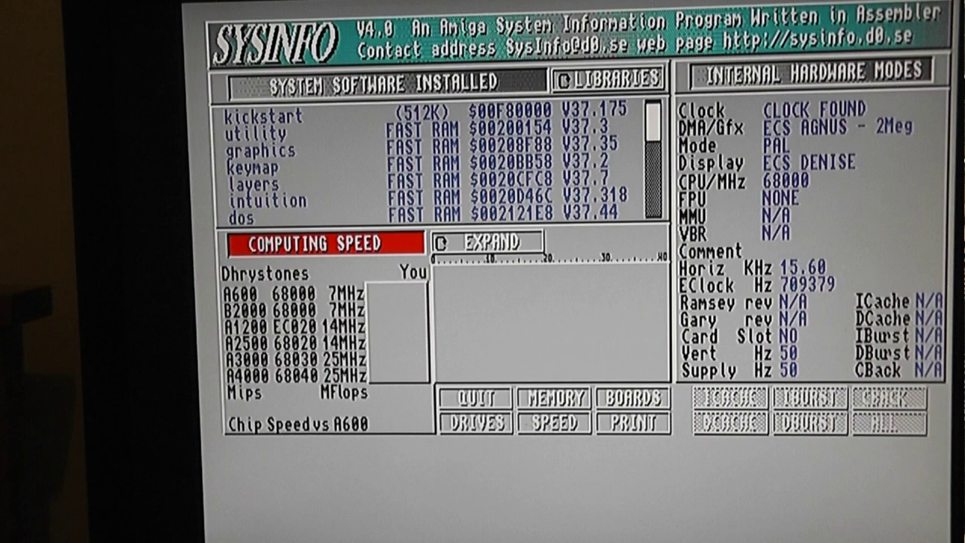
pyautogui.click(553, 424)
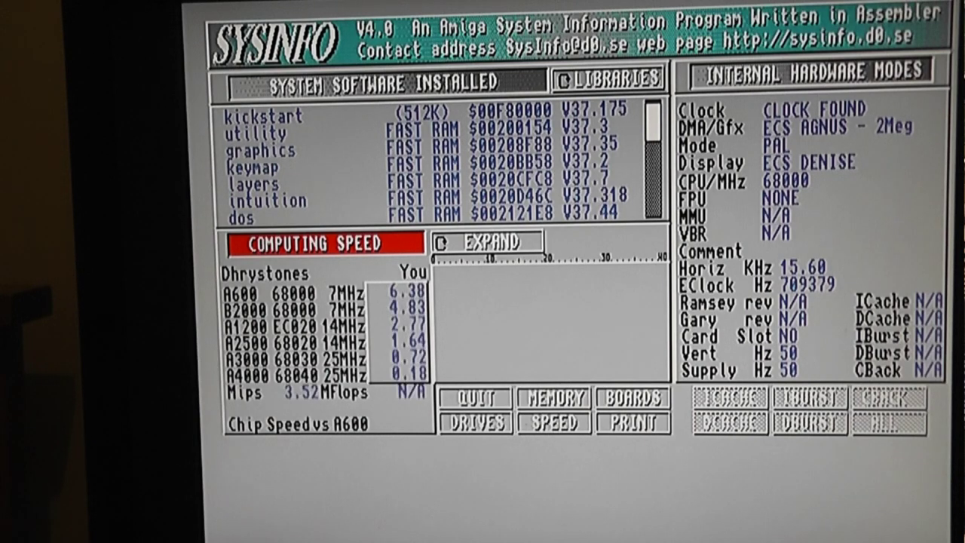